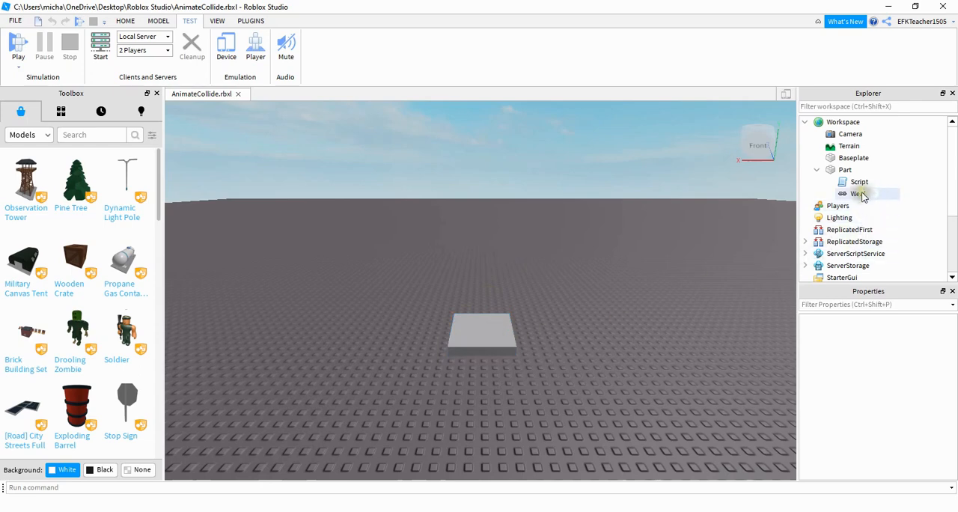
- Show the part's Script with the touch handler that adds a BoolValue tag and destroys the part
double_click(859, 181)
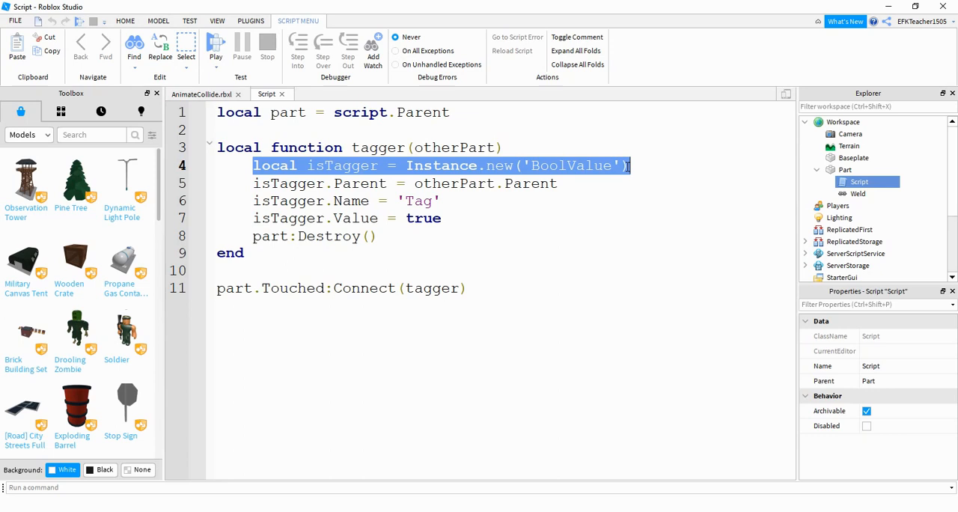
- Show the ServerStorage Animate script and highlight a line in its RemoteEvent-firing tag function
click(314, 93)
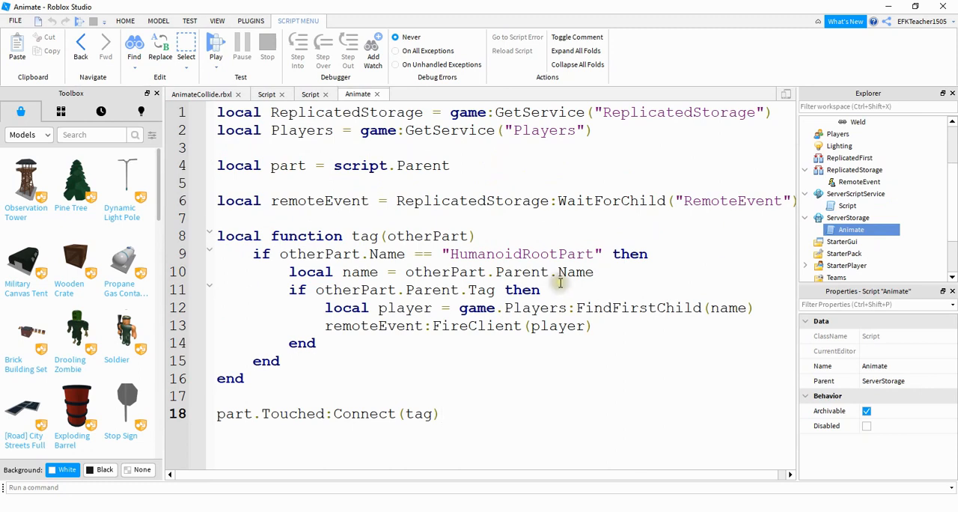
triple_click(392, 291)
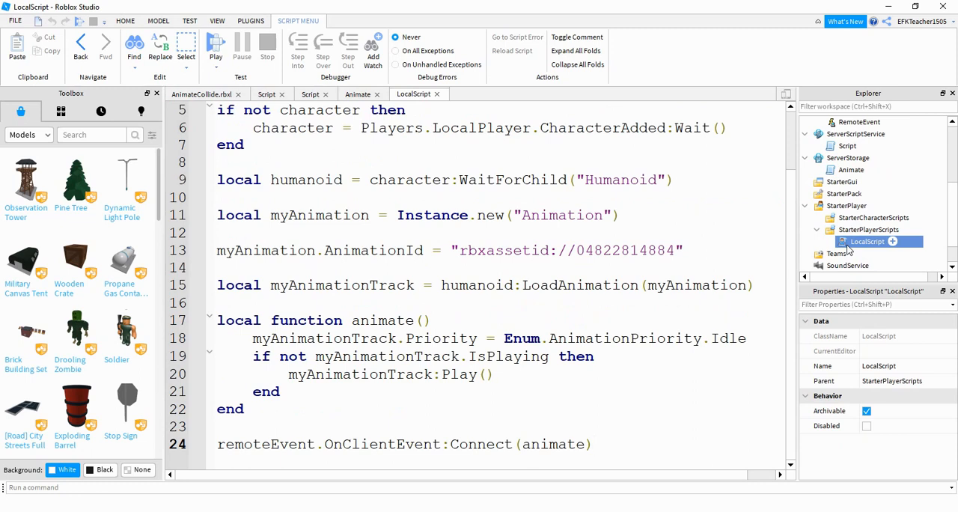
- Highlight line 18 of the LocalScript, which sets AnimationPriority to Idle before playing
triple_click(359, 339)
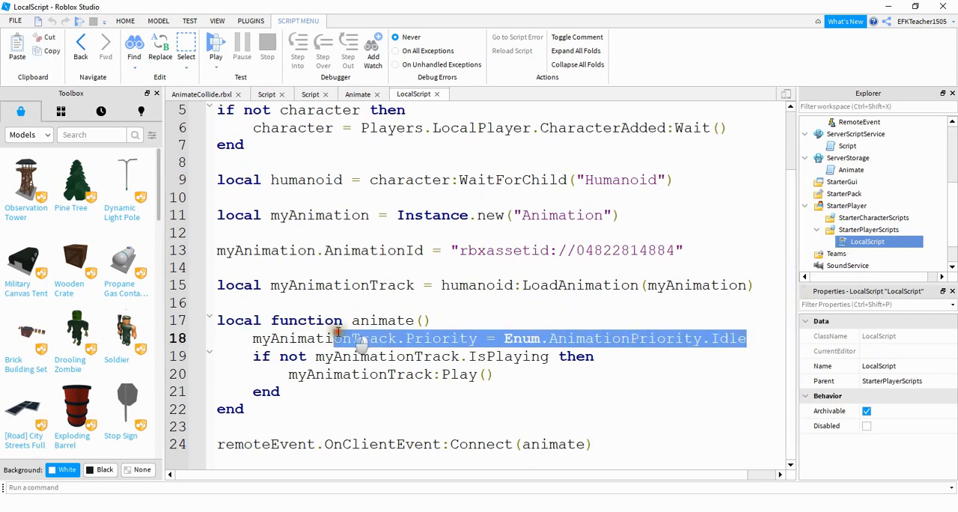